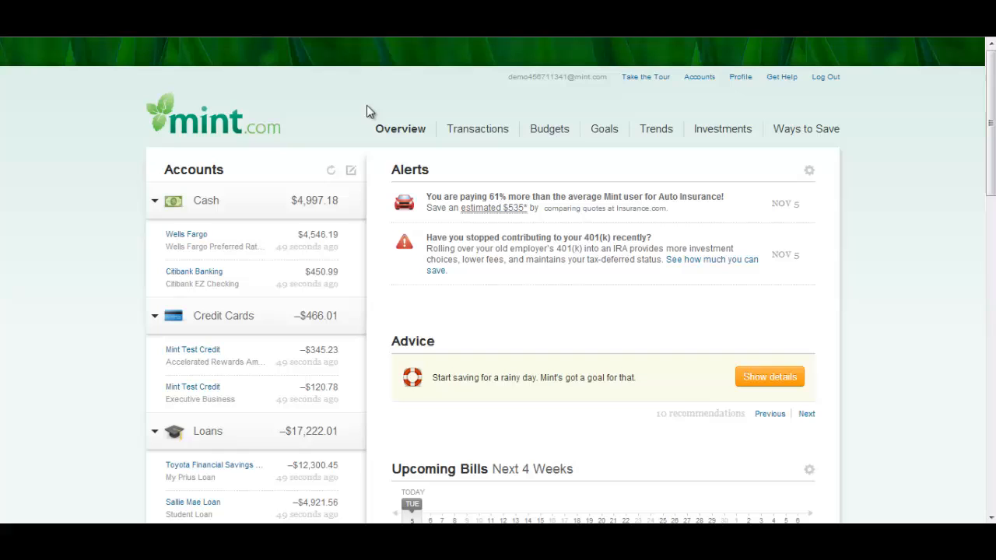
mouse_move(401, 128)
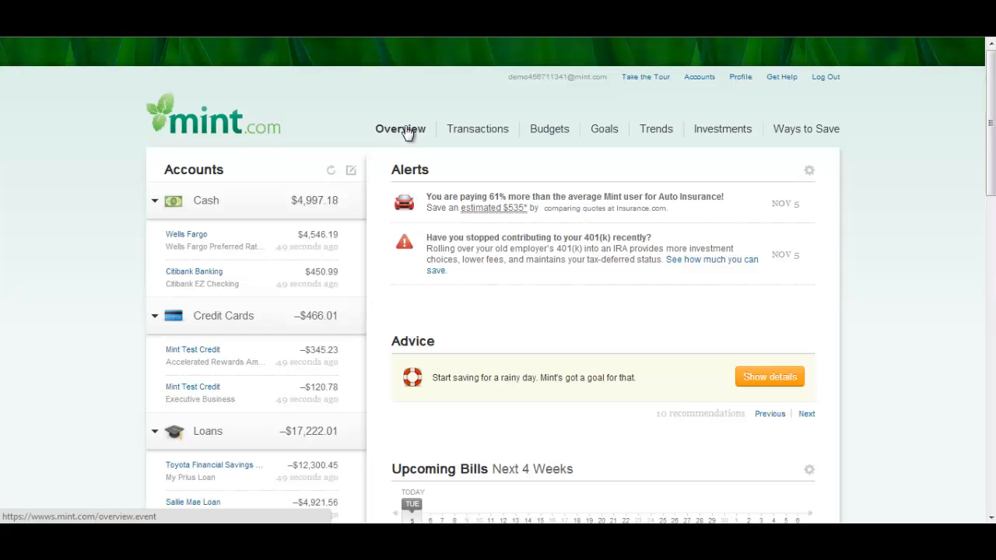
Browse the cash and credit transactions, then start a new cash expense entry.
scroll("down", 3)
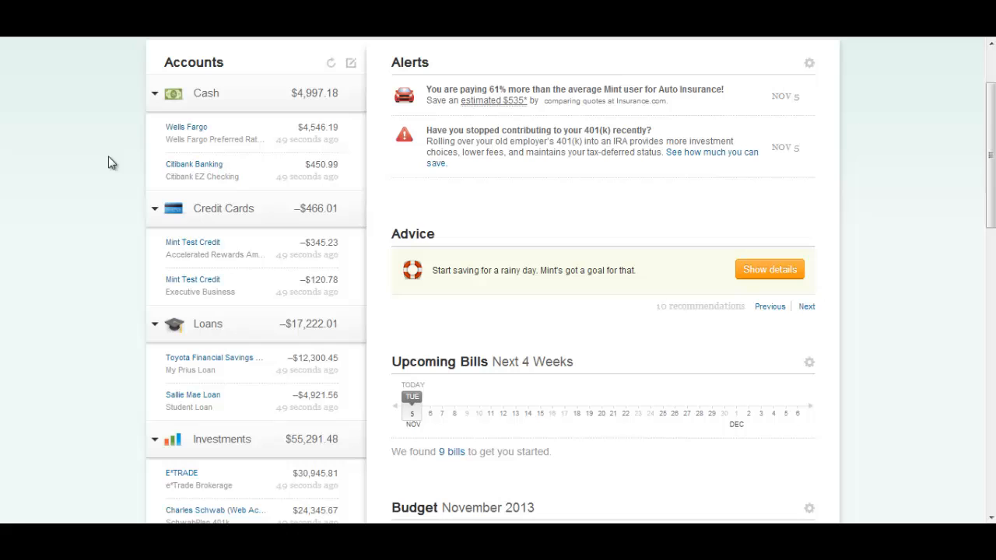
scroll("down", 3)
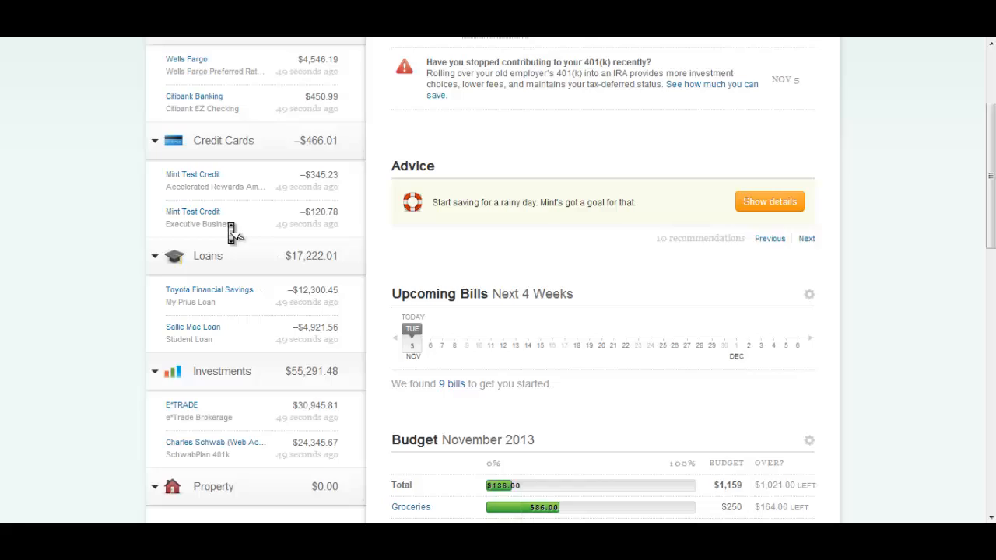
scroll("up", 3)
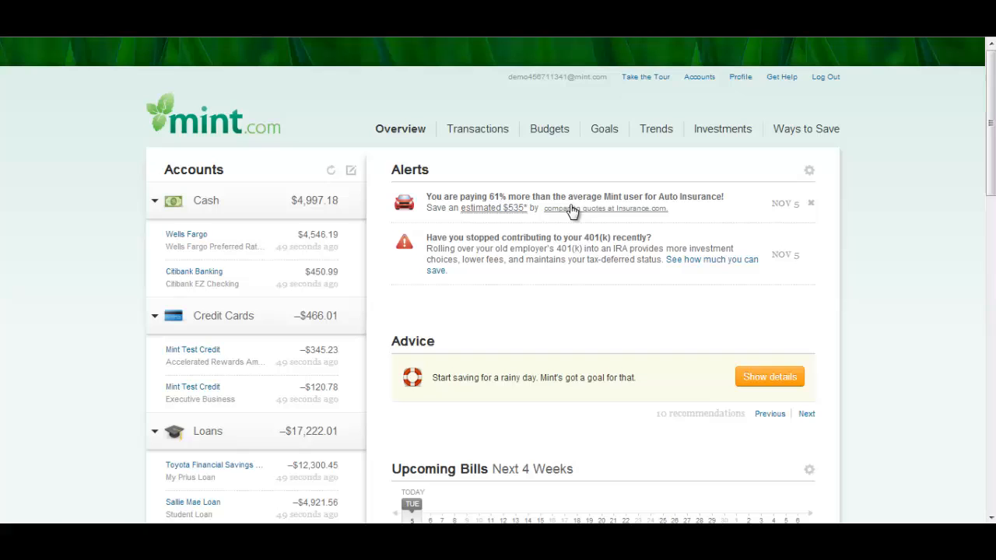
mouse_move(600, 223)
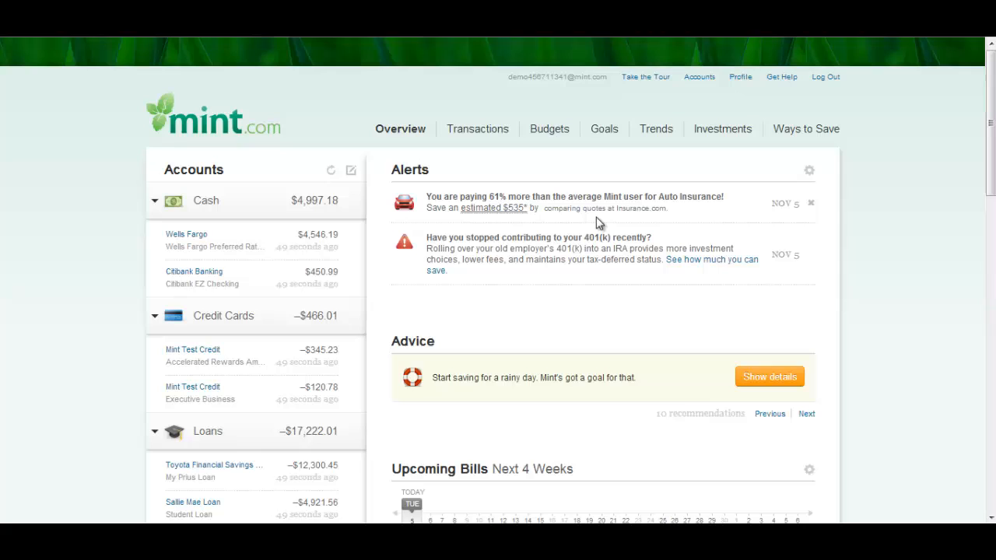
scroll("down", 3)
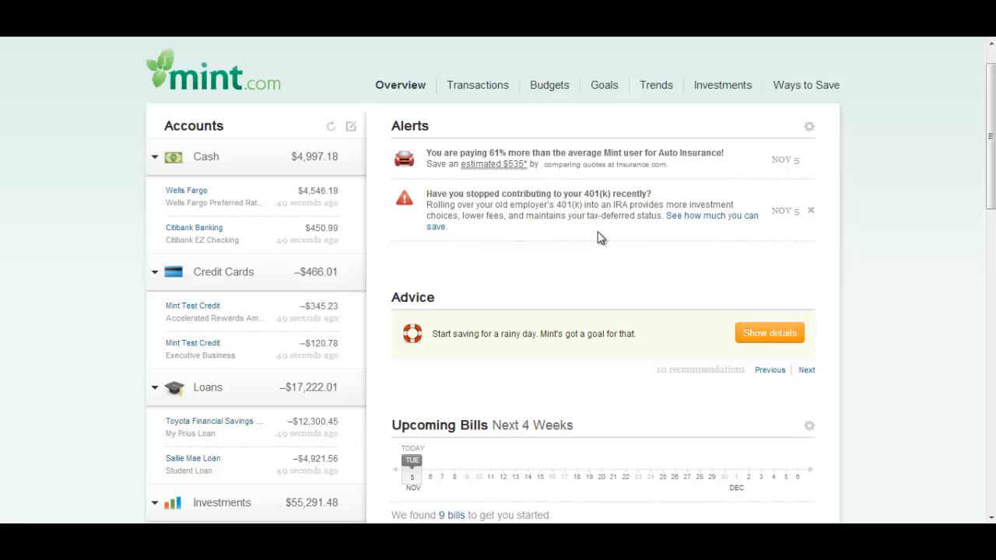
scroll("down", 3)
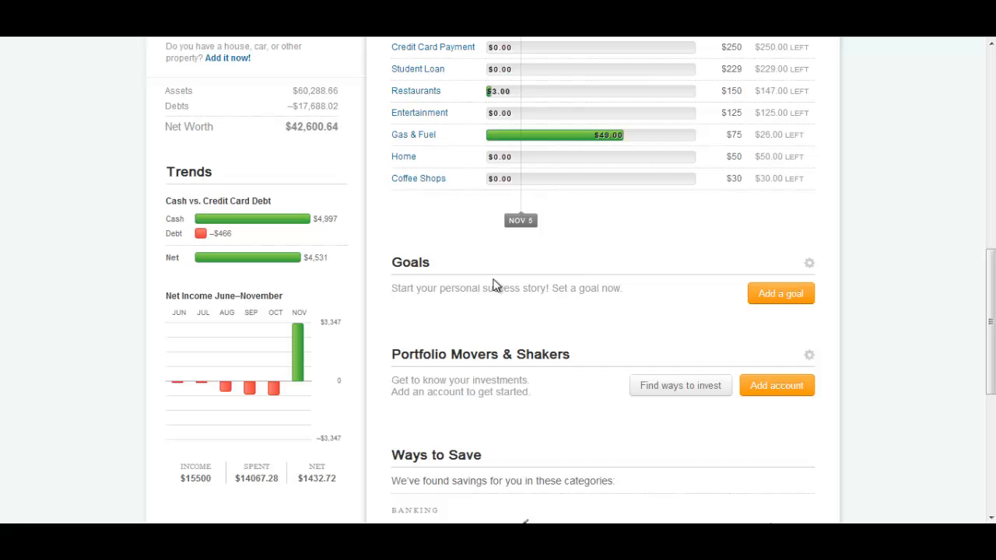
scroll("down", 3)
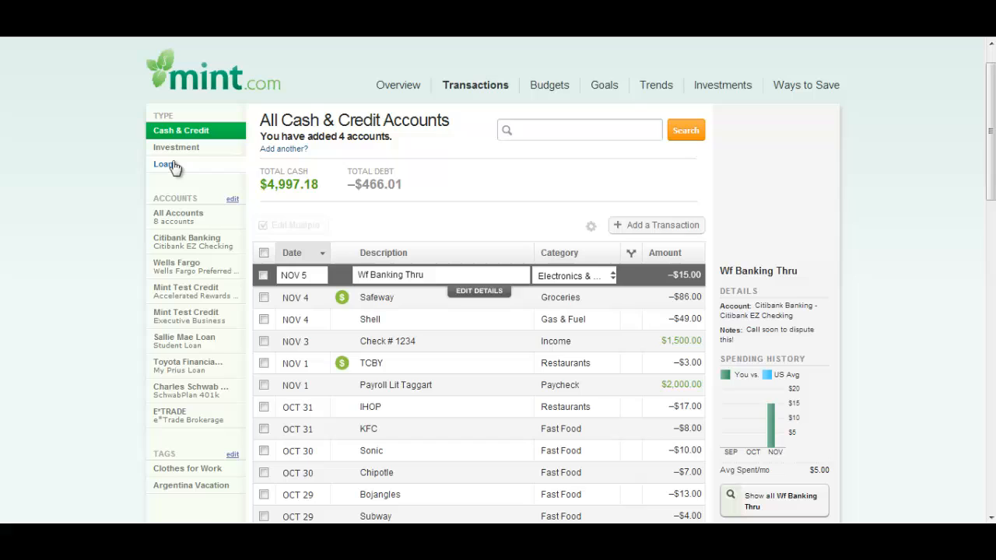
mouse_move(580, 327)
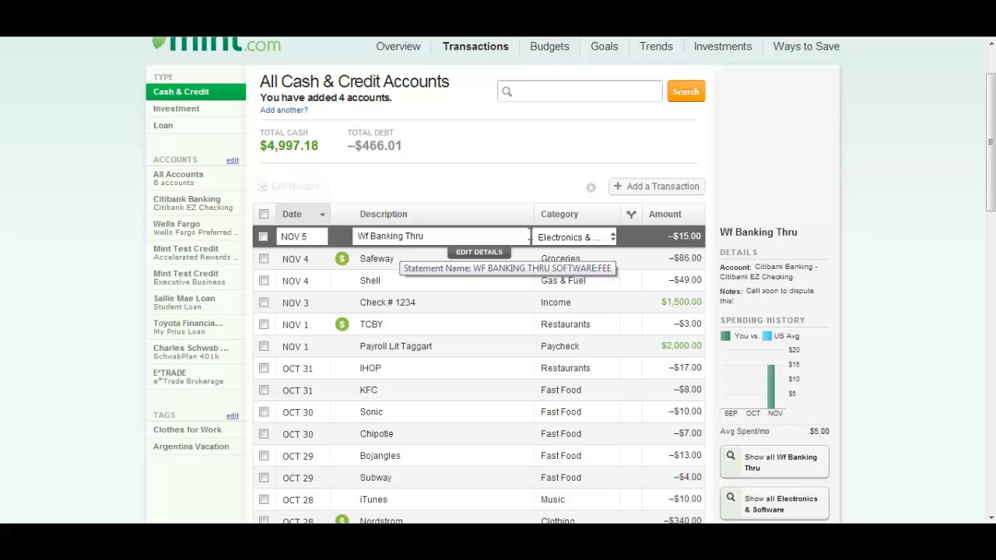
left_click(376, 258)
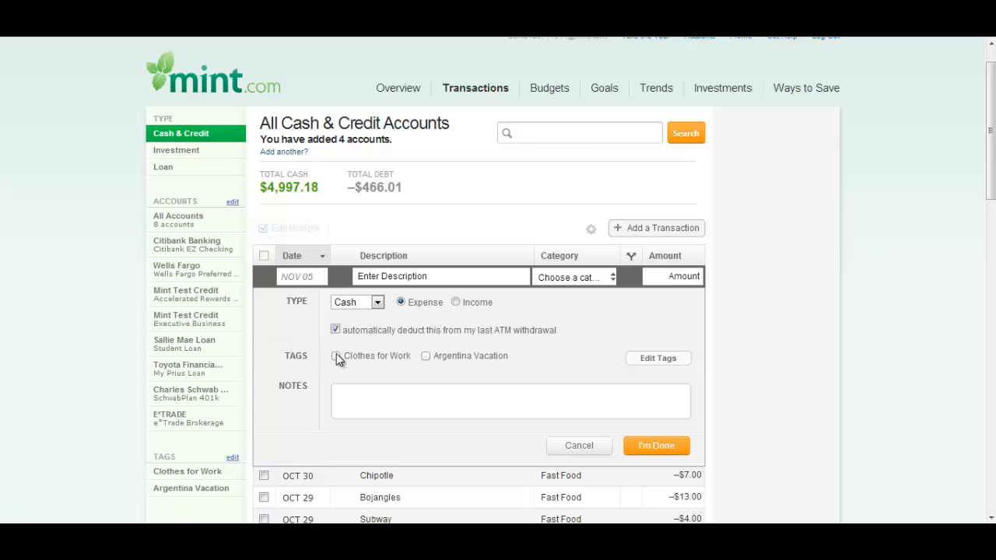
View November 2013 budgets, with spending $1,159 over target across categories.
left_click(549, 87)
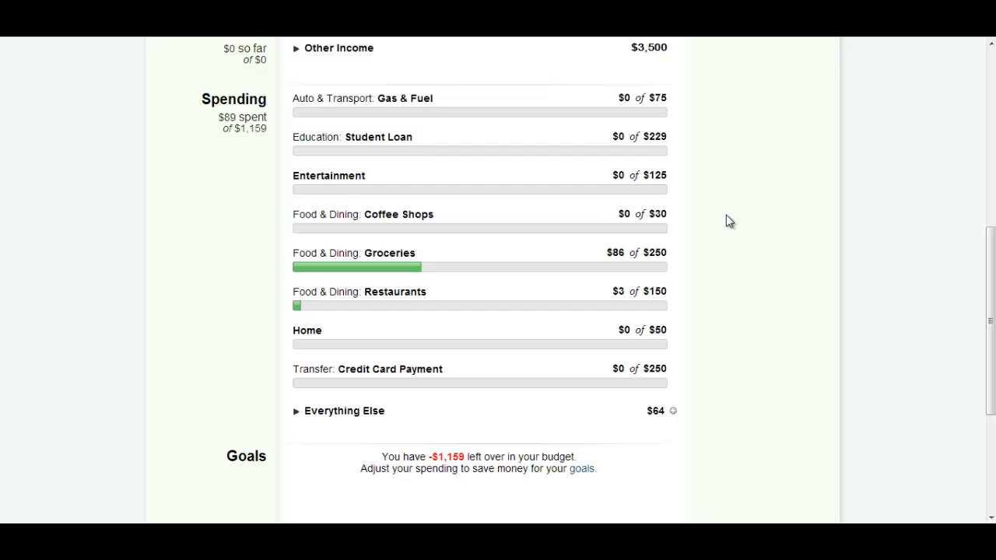
scroll("down", 3)
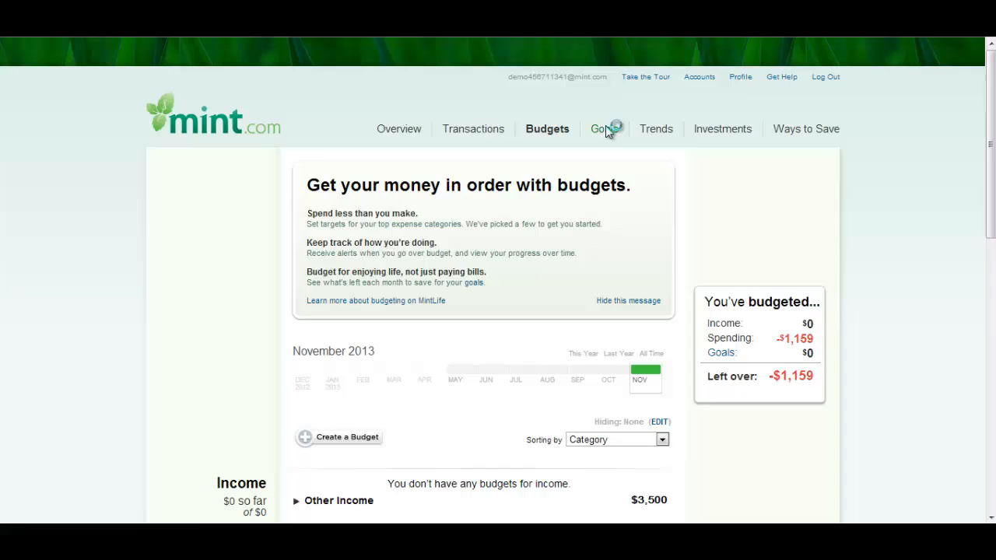
Save a two-card credit card payoff goal at $465 per month, done January 2014.
left_click(603, 128)
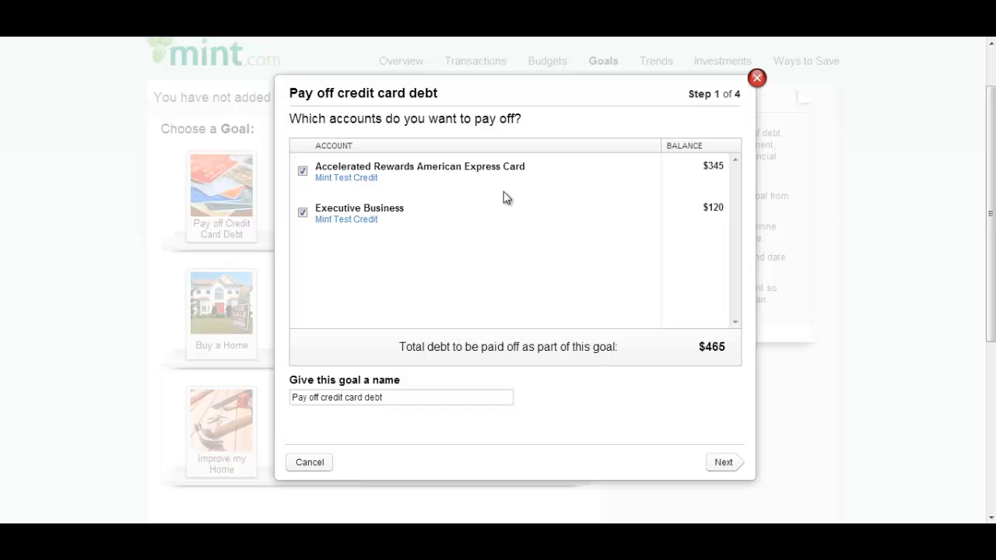
mouse_move(426, 195)
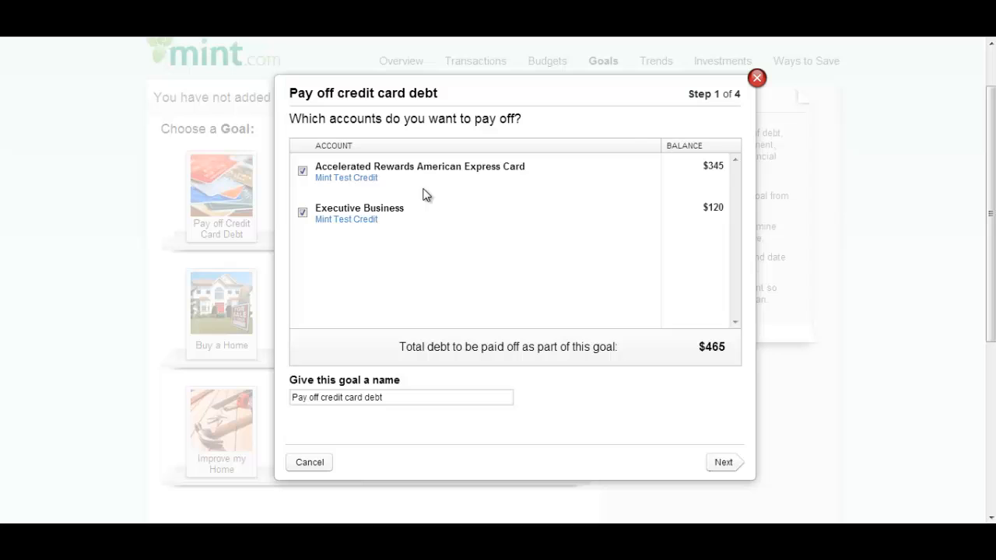
left_click(723, 462)
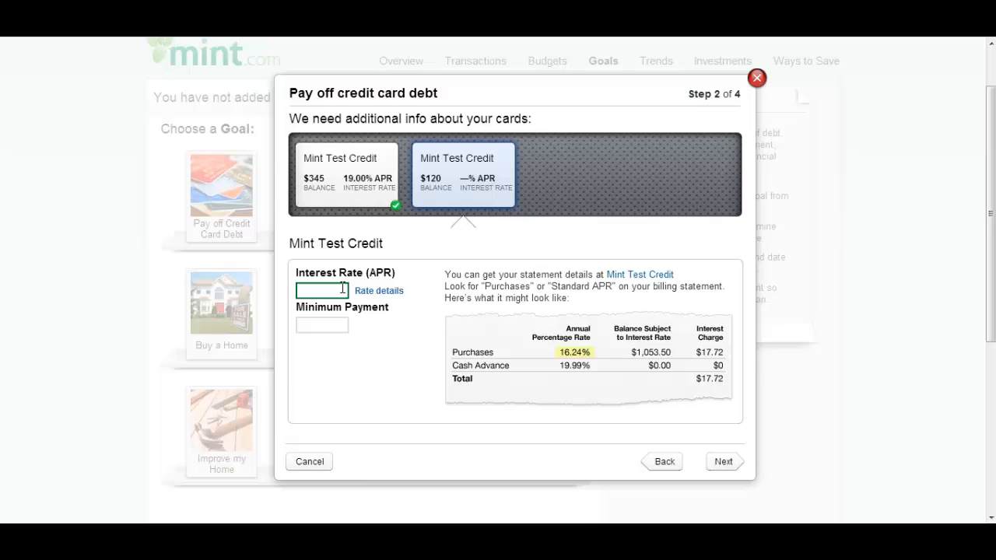
left_click(723, 462)
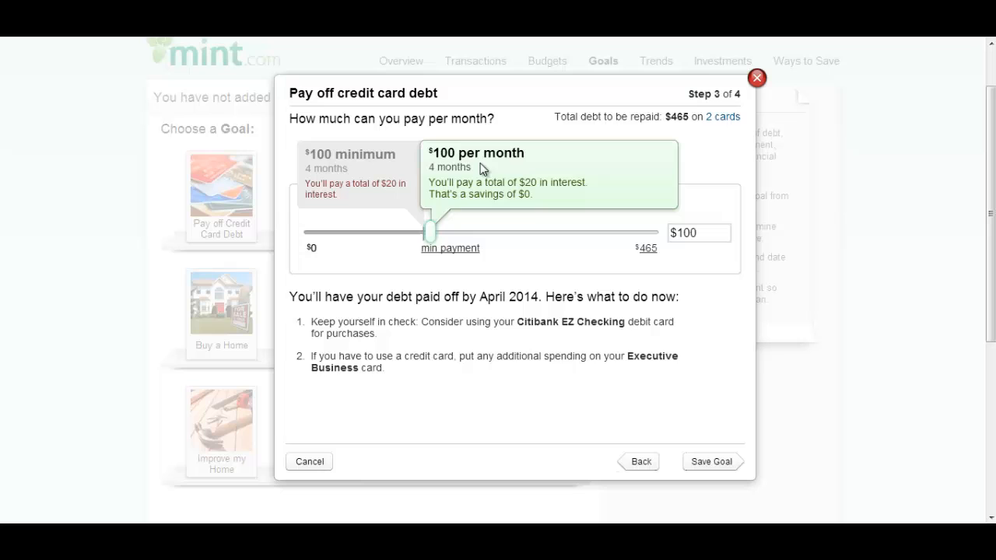
left_click_drag(430, 232, 456, 232)
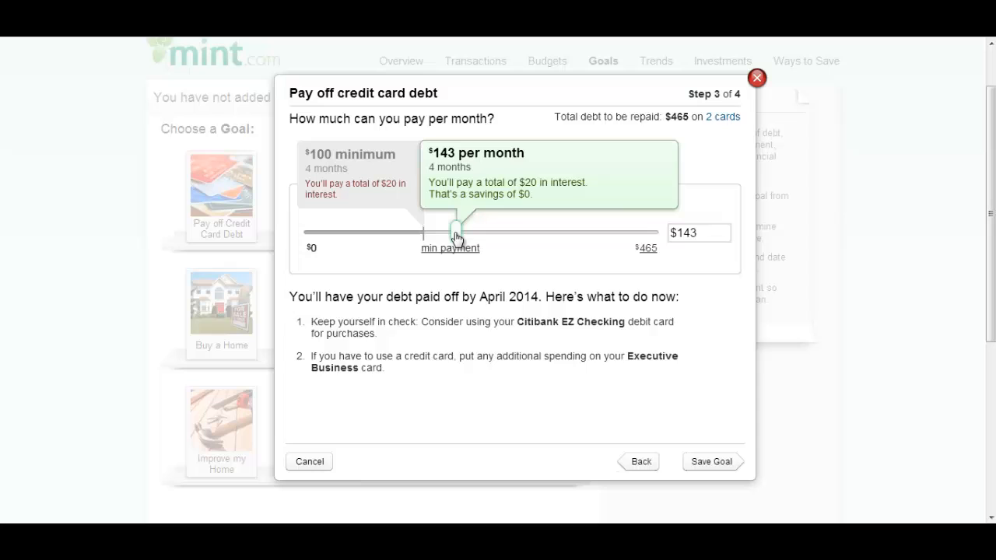
left_click_drag(455, 232, 650, 232)
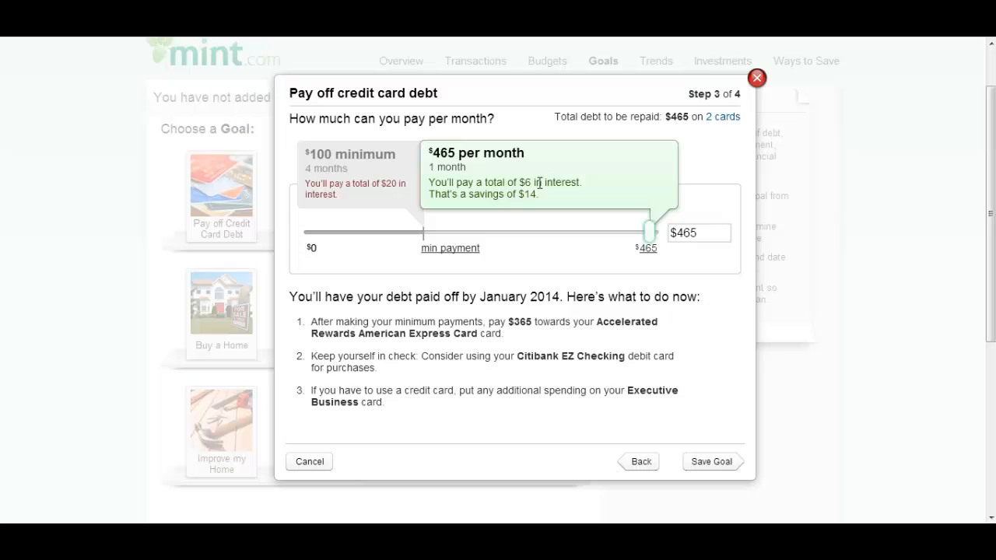
left_click(711, 462)
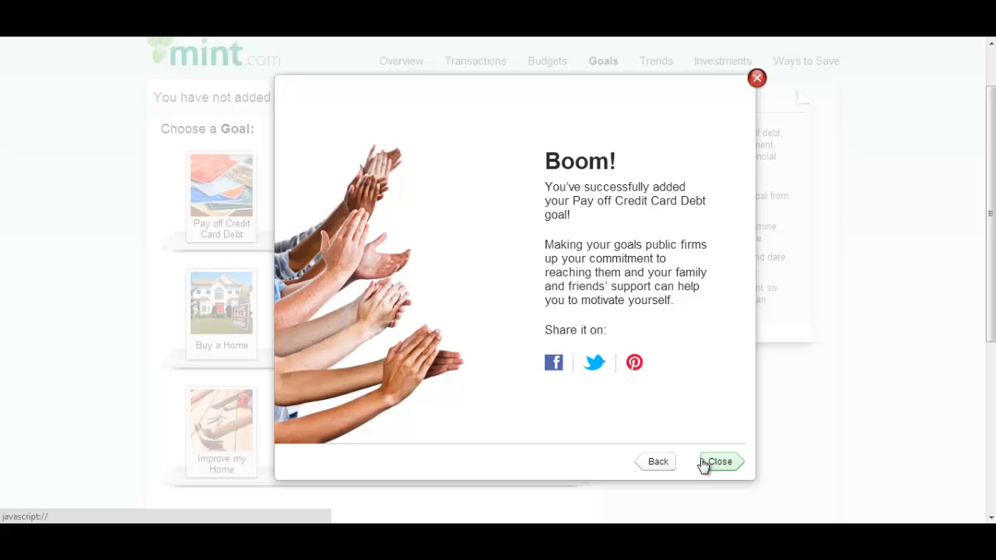
Close the 'Boom!' success dialog to see the $465 monthly payoff goal.
left_click(717, 461)
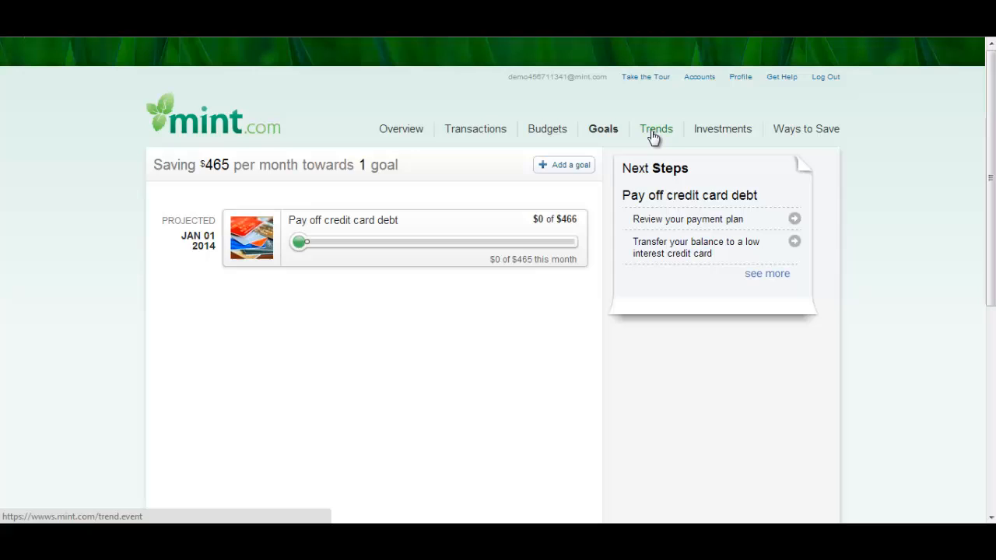
Check spending by category, then show Spending Over Time for January–November 2013.
left_click(654, 128)
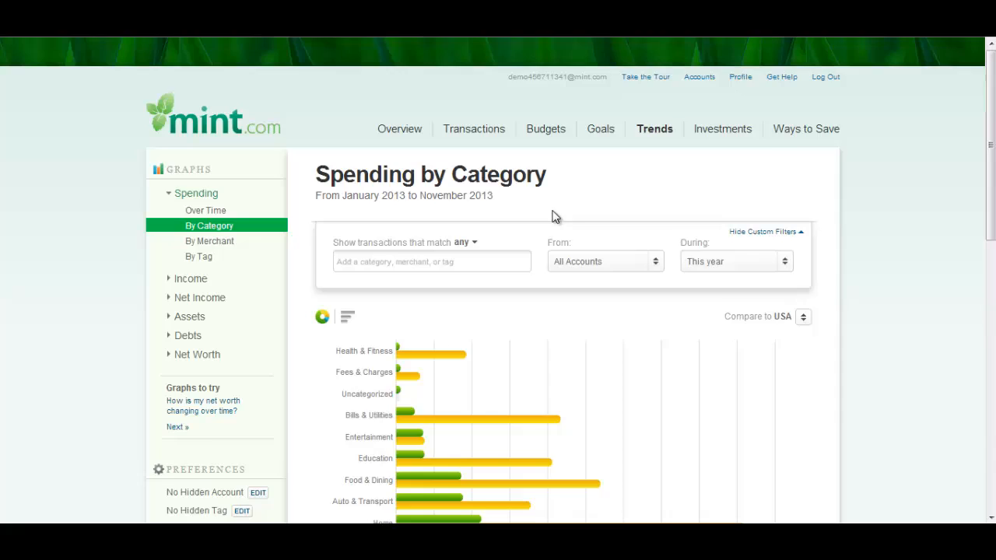
scroll("down", 3)
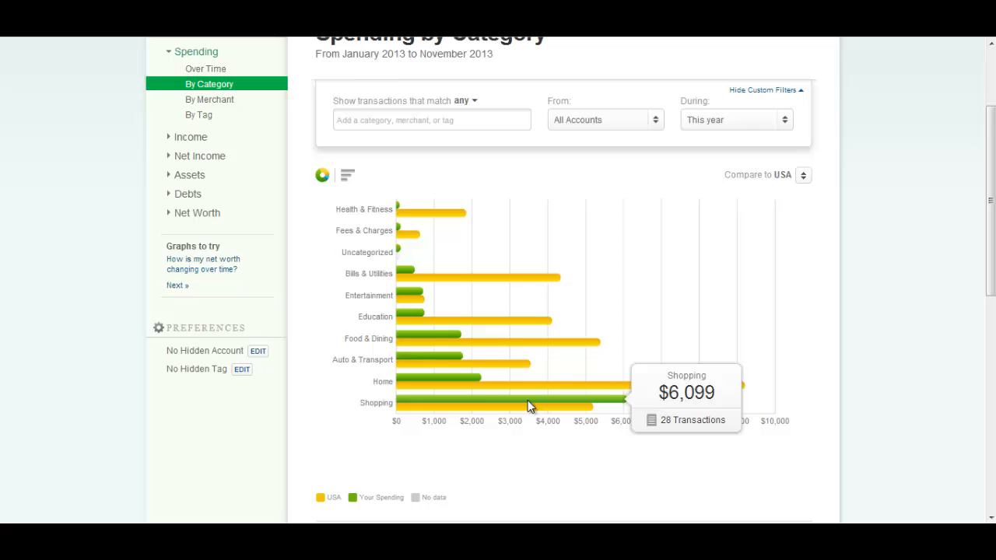
left_click(206, 68)
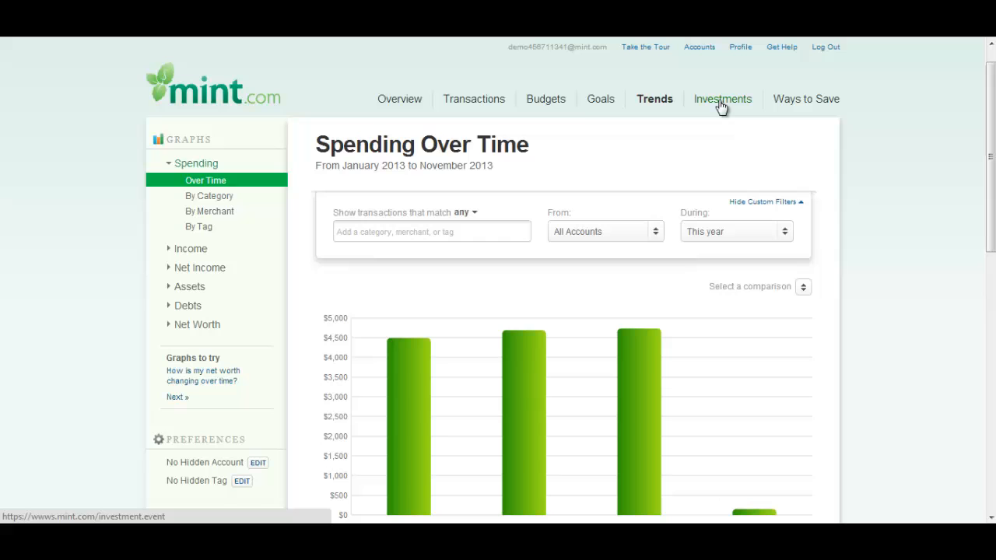
Scroll through the investment styles on the Investments page.
left_click(722, 99)
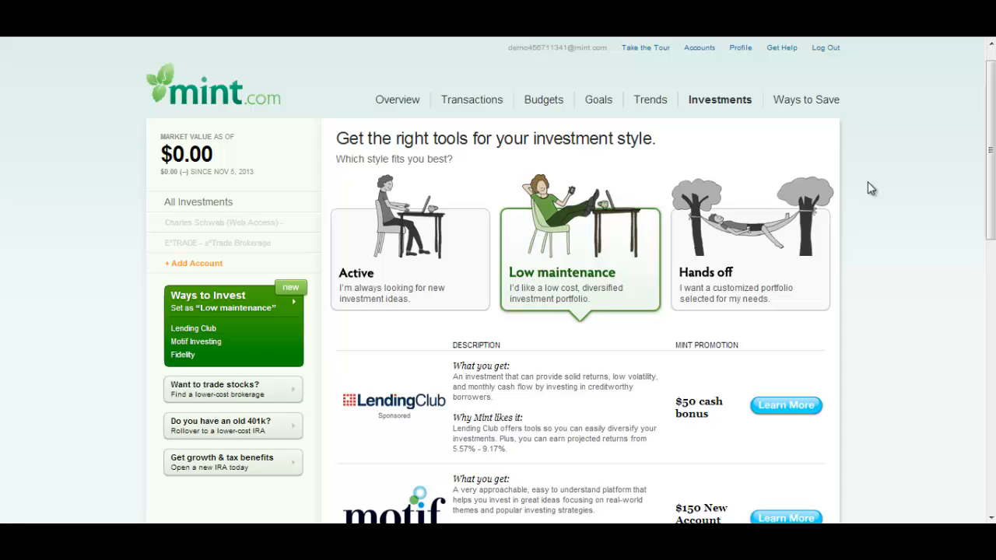
scroll("down", 3)
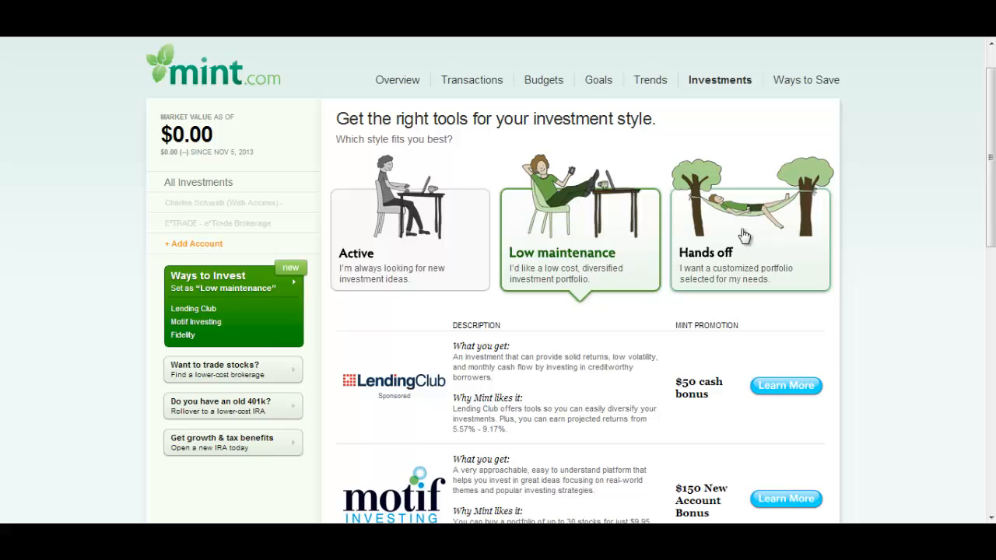
scroll("down", 3)
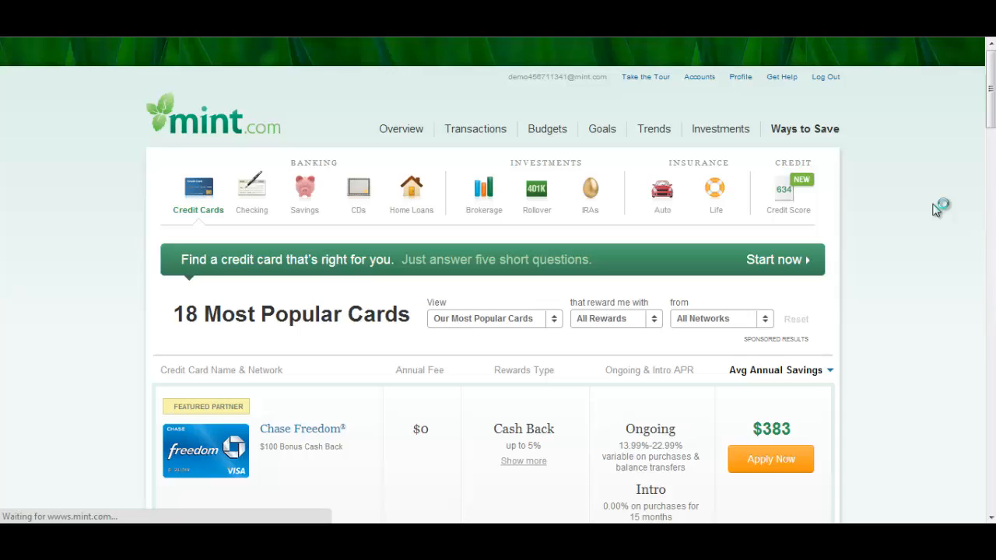
Scroll the Ways to Save list of popular credit cards.
scroll("down", 3)
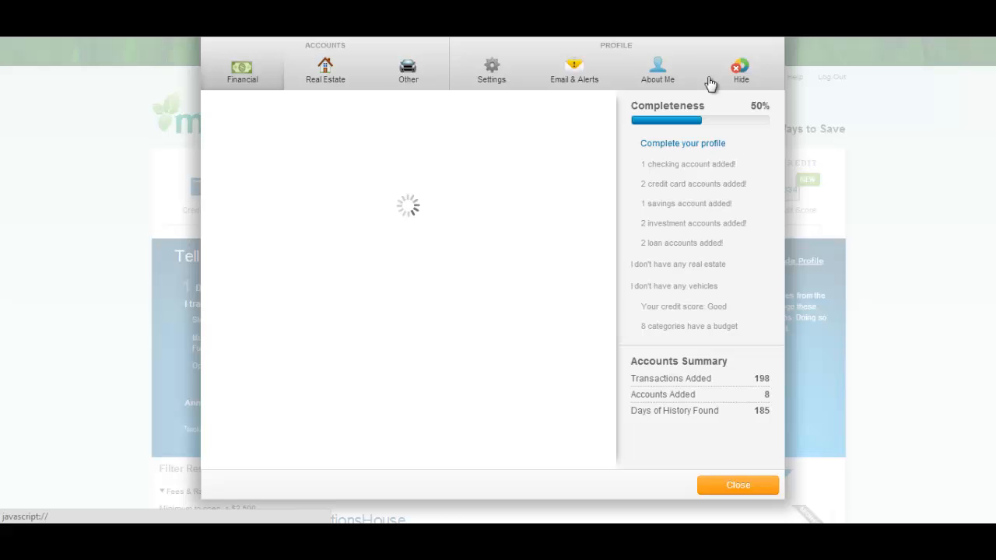
Check Email & Alerts and Bill Reminder timing options, then close and return to Overview.
left_click(574, 70)
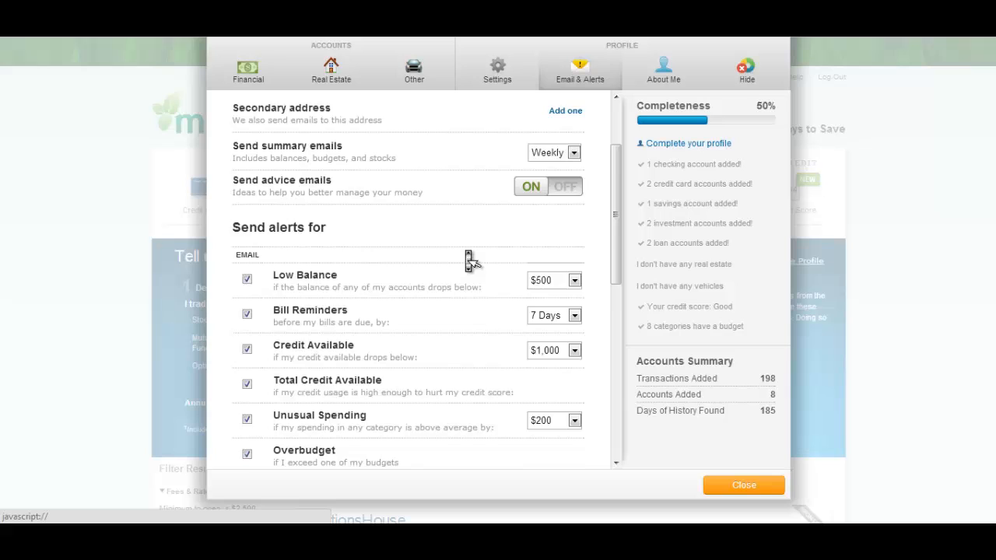
left_click(575, 258)
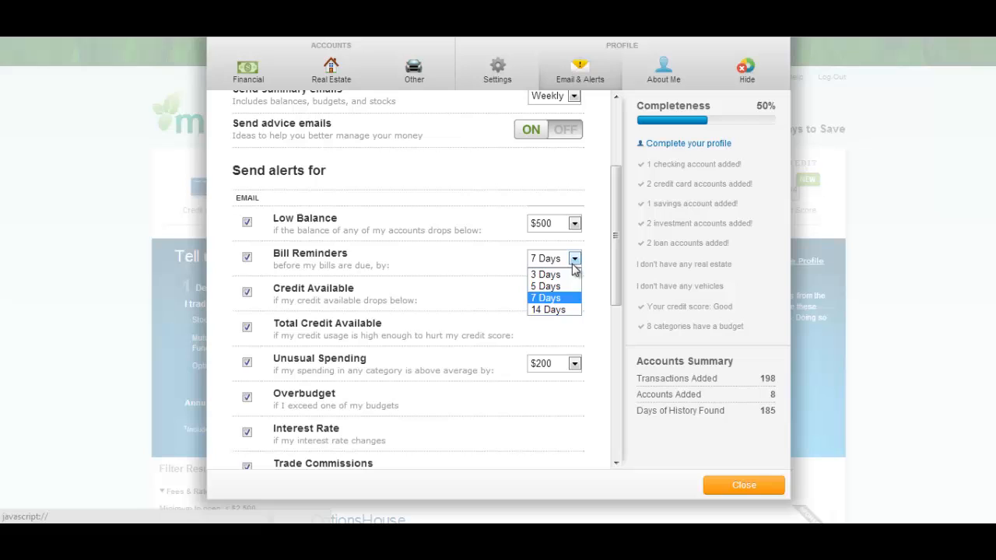
scroll("down", 3)
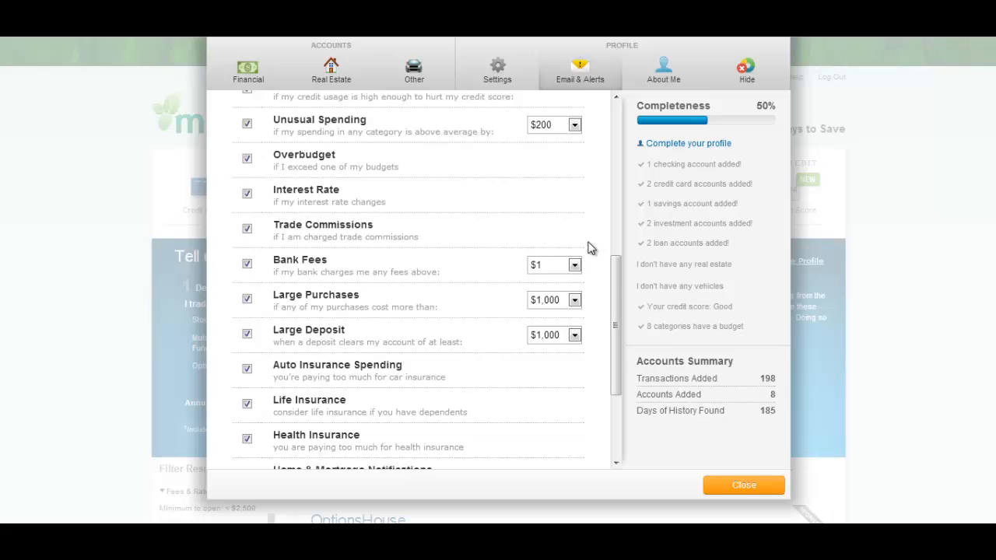
left_click(743, 485)
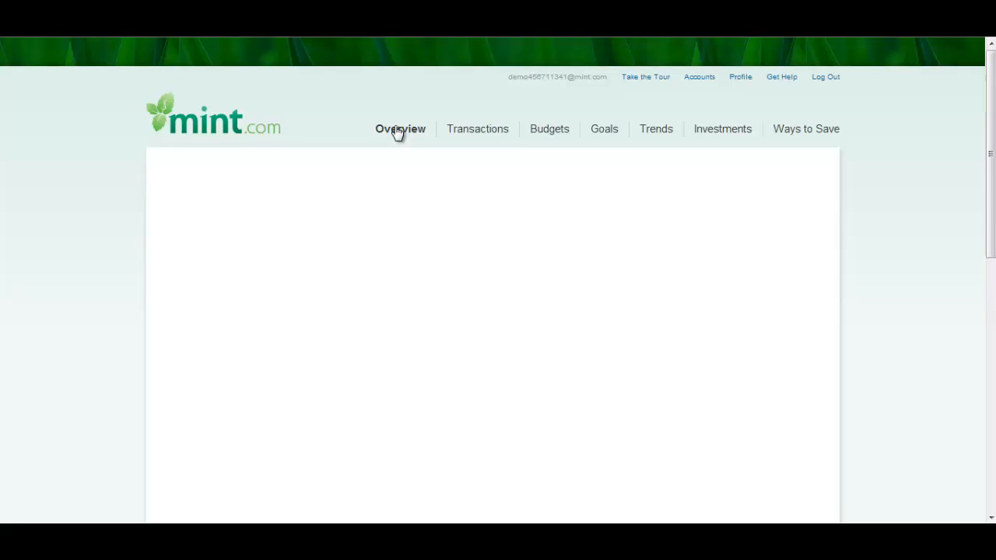
left_click(399, 129)
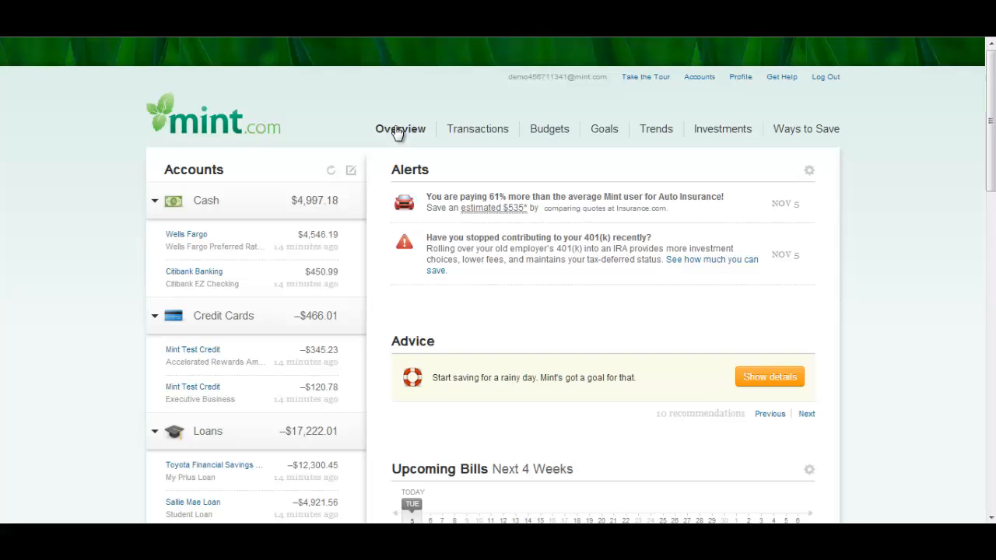